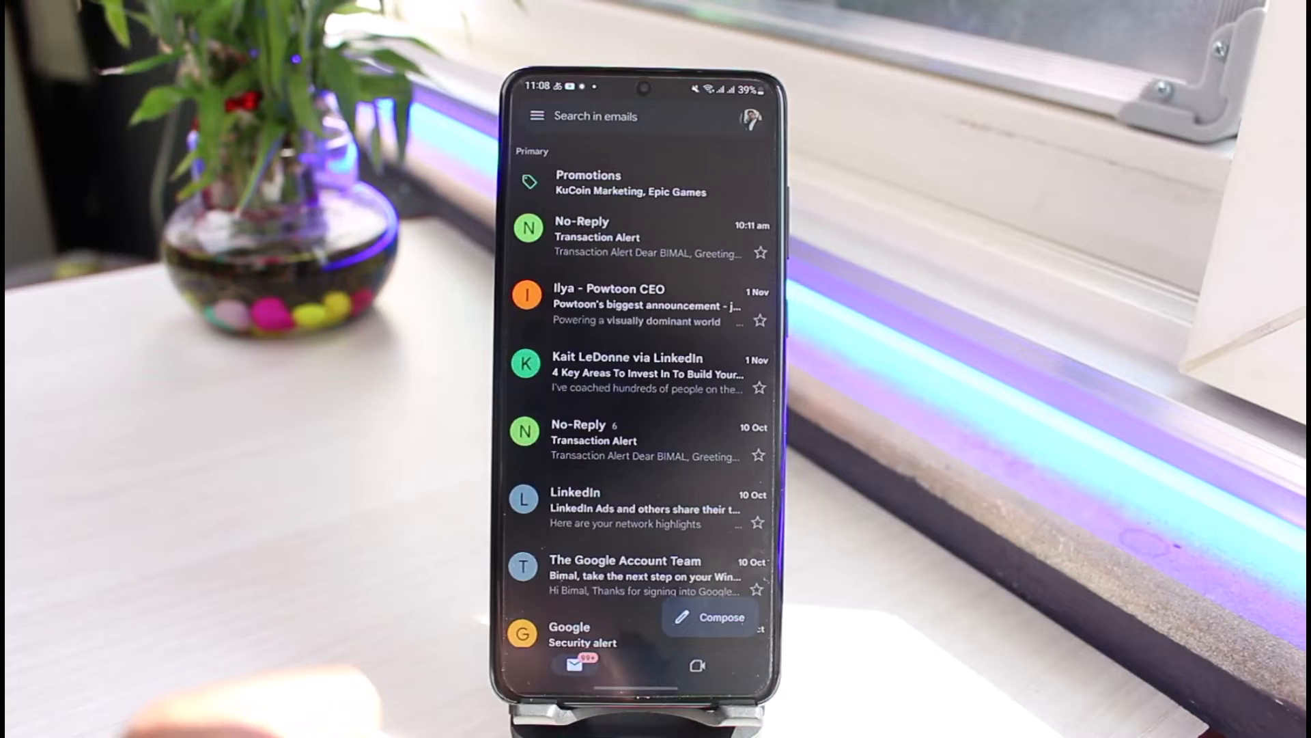
Open Gmail's Settings from the side menu and go into General settings
{"action": "left_click", "coordinate": [538, 115]}
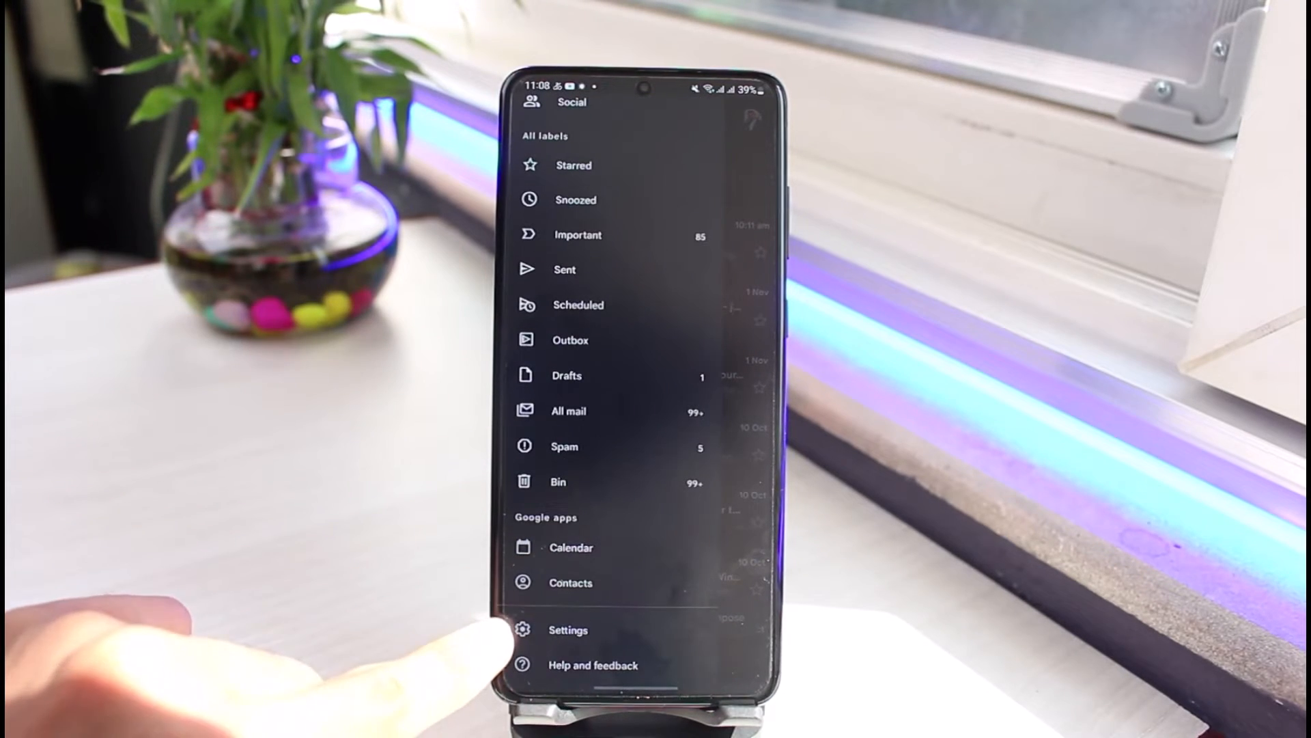
{"action": "left_click", "coordinate": [569, 629]}
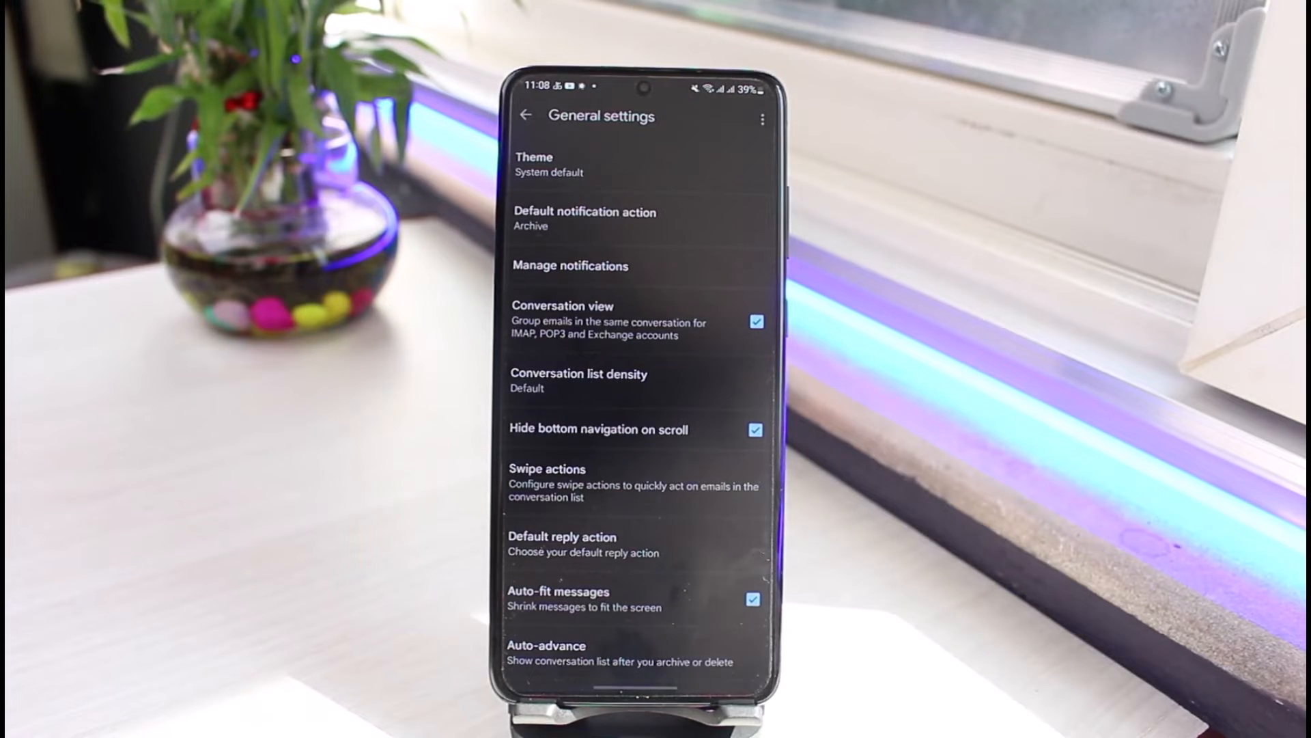
Choose Clear search history from the General settings overflow menu
{"action": "left_click", "coordinate": [760, 116]}
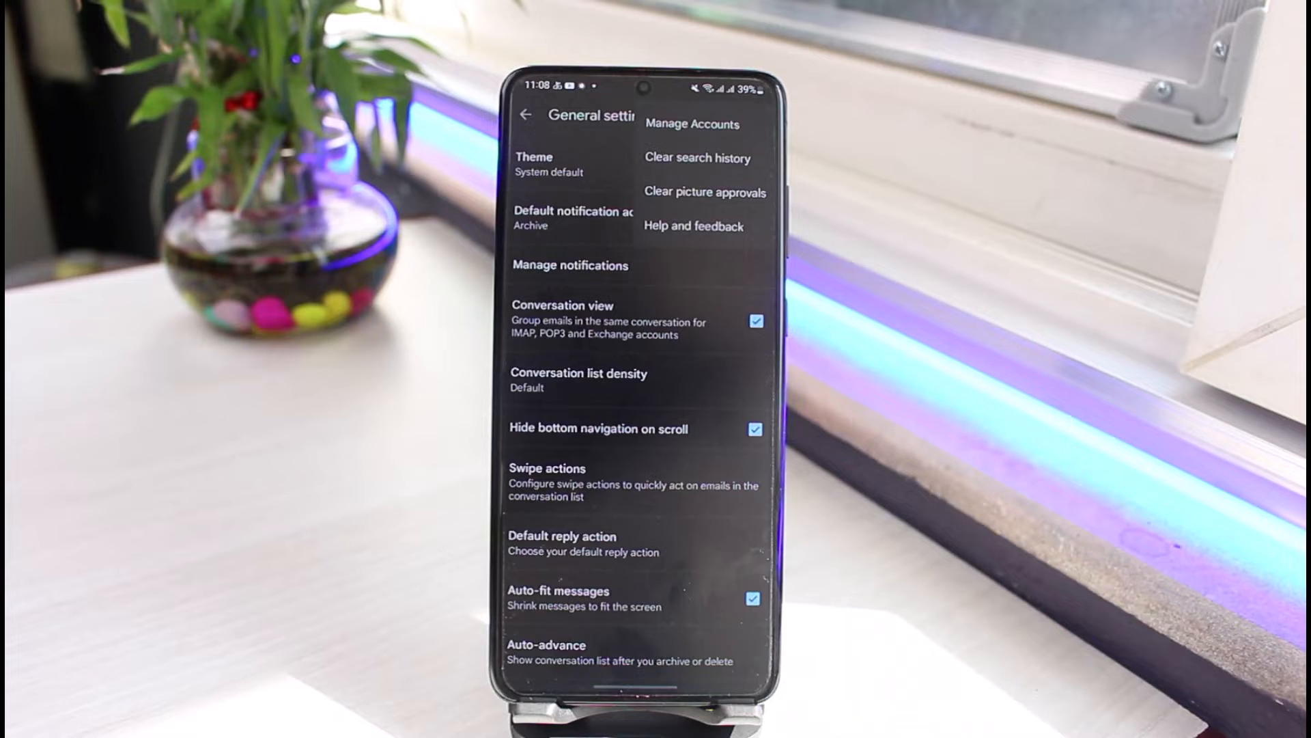
{"action": "left_click", "coordinate": [698, 157]}
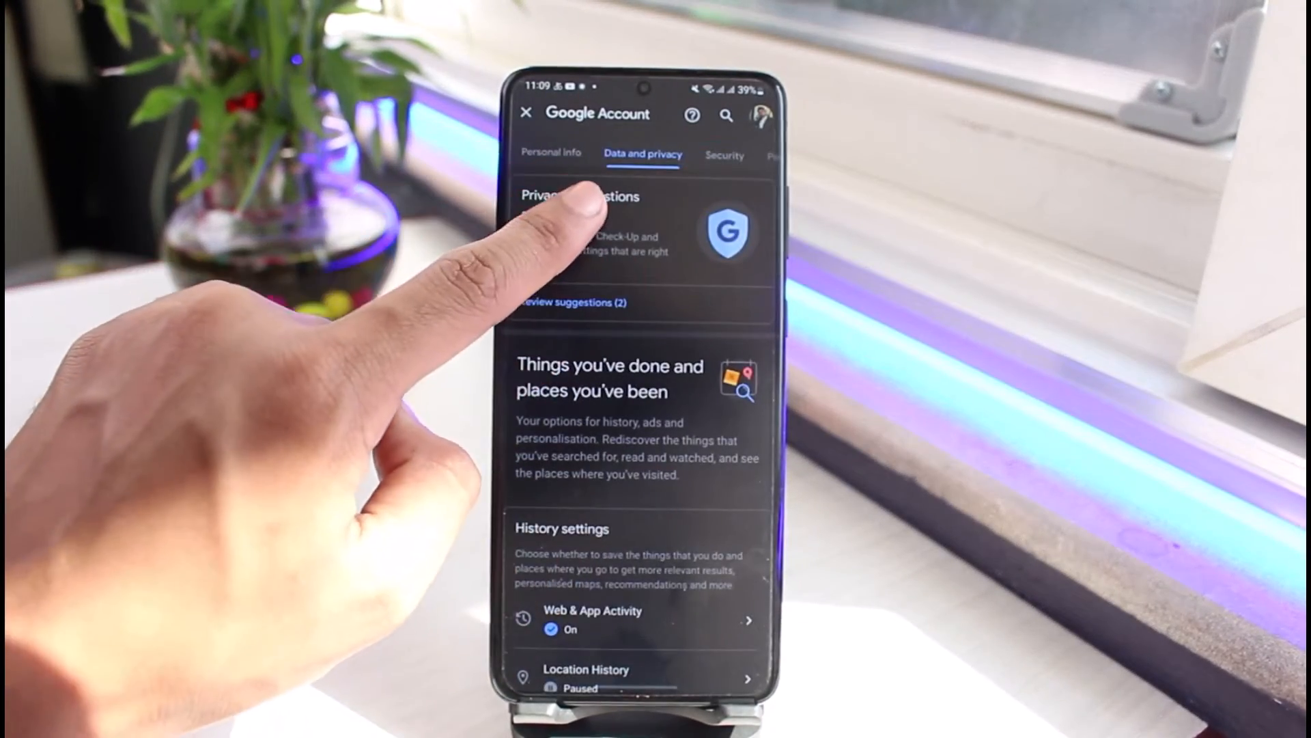
Scroll the Data and privacy page to reach the history settings
{"action": "scroll", "scroll_direction": "up", "scroll_amount": 3}
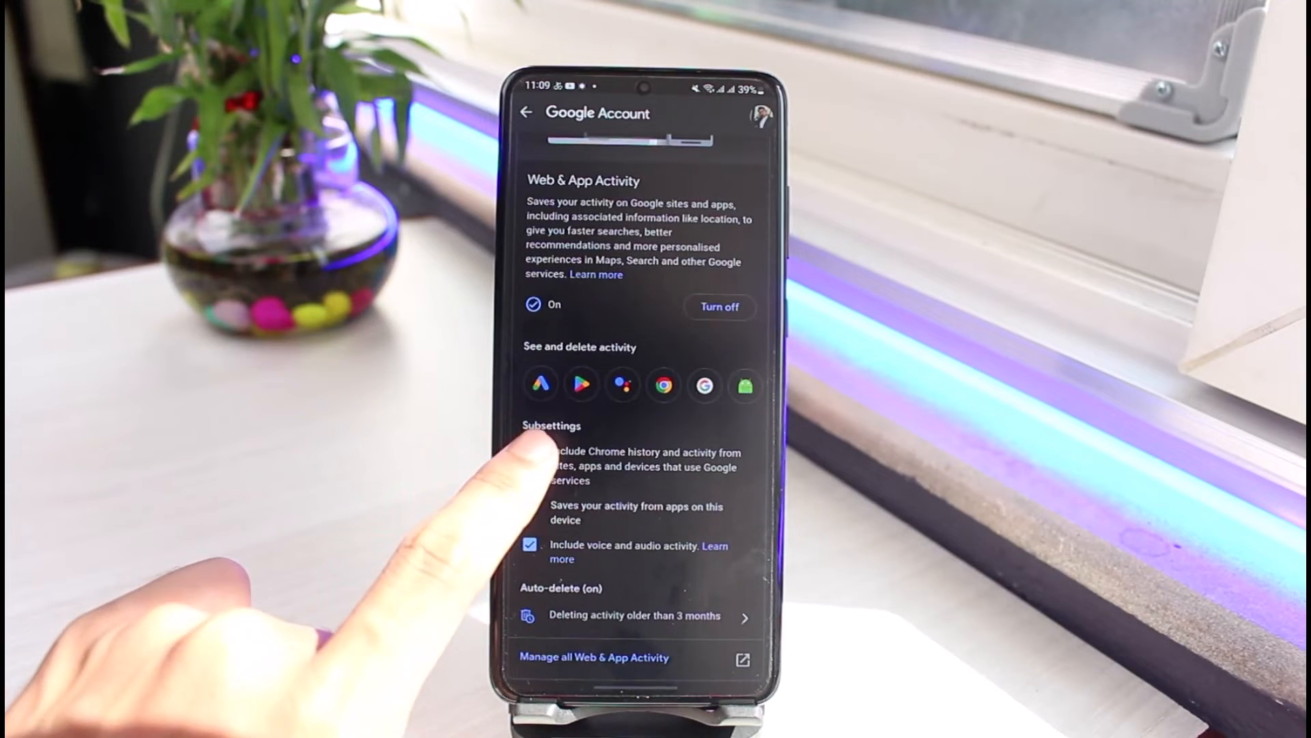
Scroll to view today's saved entries on the Web & App Activity history page
{"action": "scroll", "scroll_direction": "up", "scroll_amount": 3}
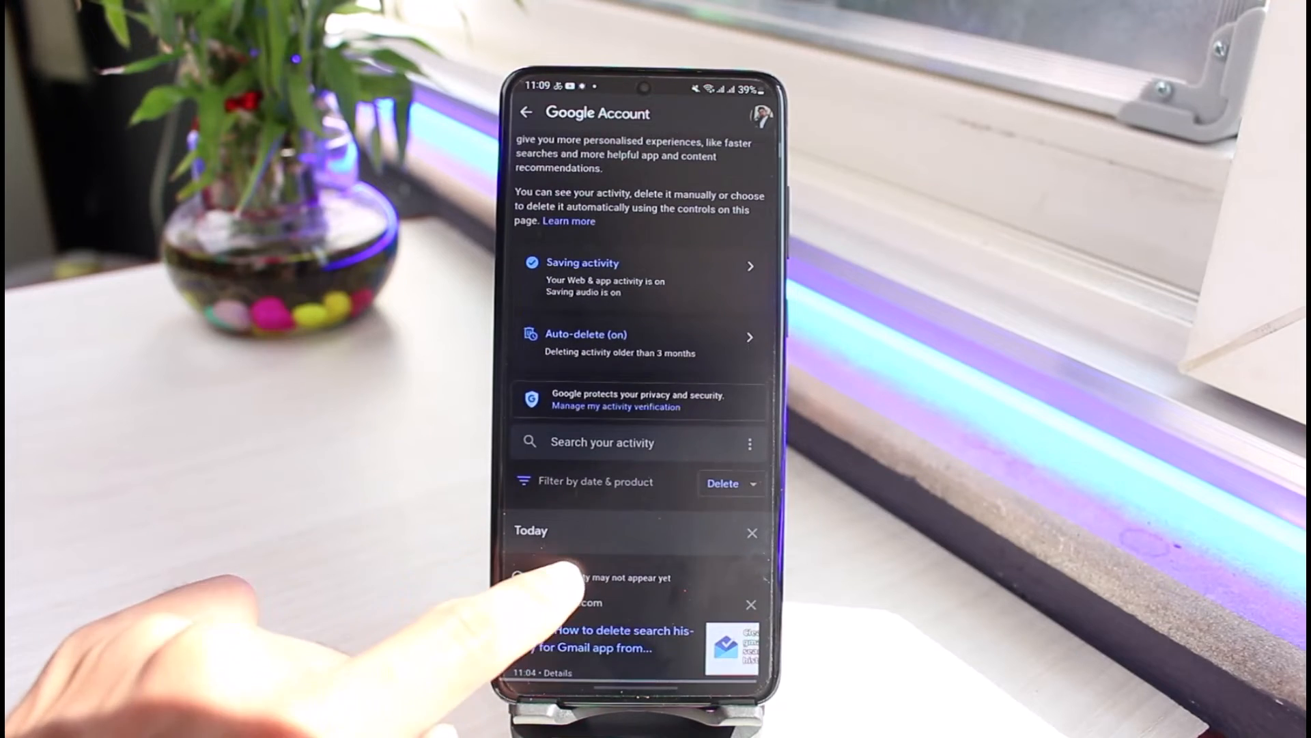
Start deleting stored Web & App Activity to bring up the product list
{"action": "left_click", "coordinate": [721, 484]}
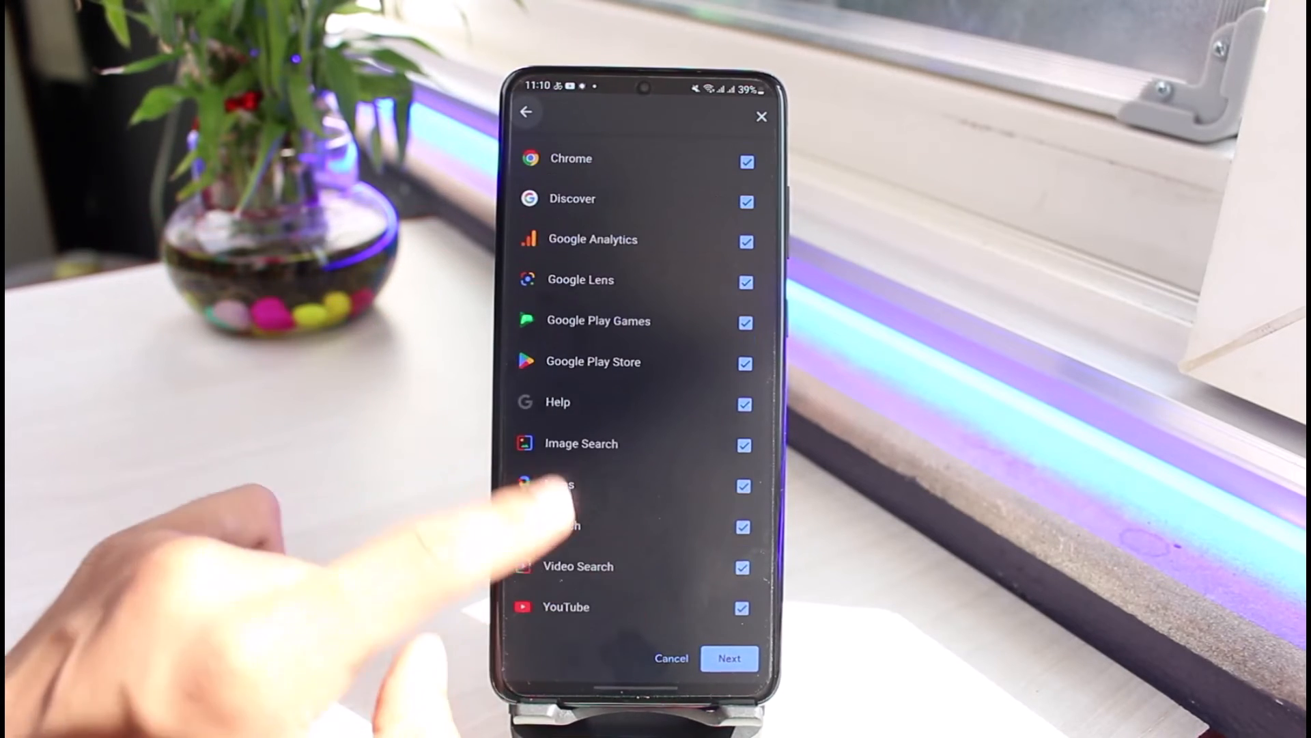
Cancel the product selection without deleting and scroll the Web & App Activity page
{"action": "left_click", "coordinate": [729, 658]}
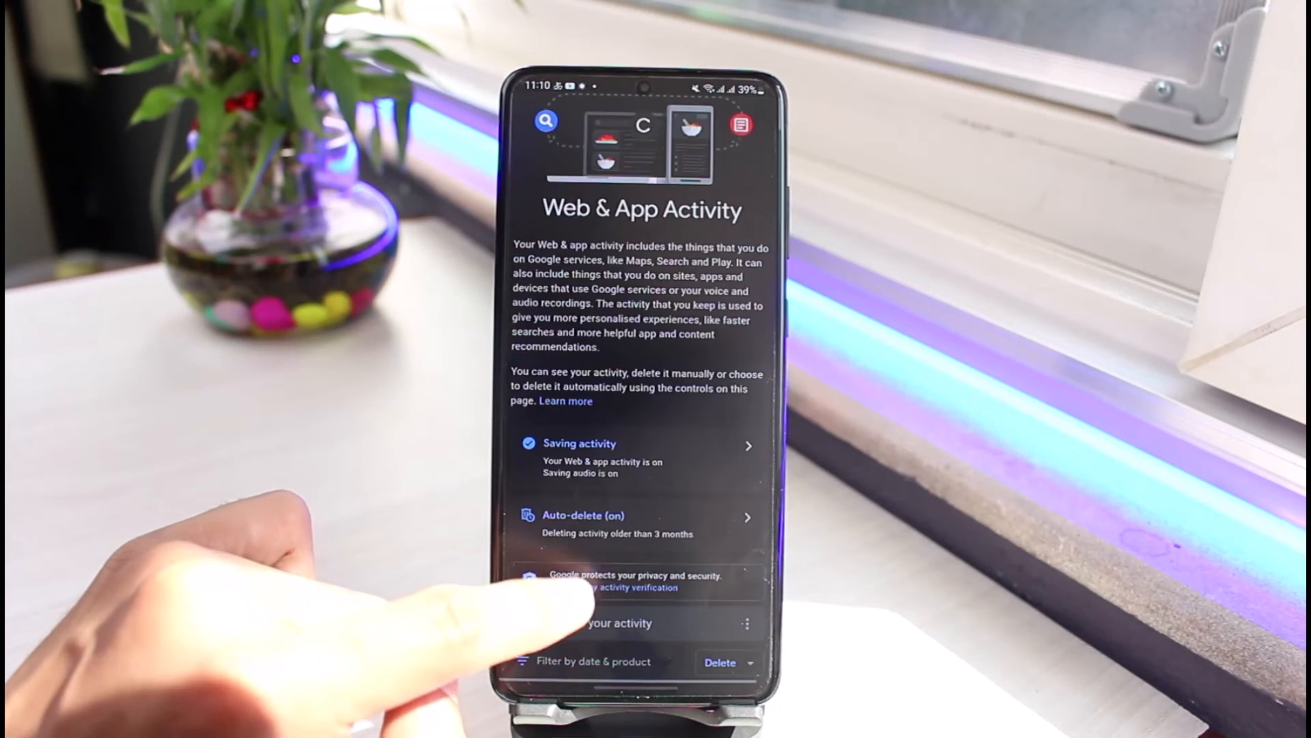
{"action": "scroll", "scroll_direction": "up", "scroll_amount": 3}
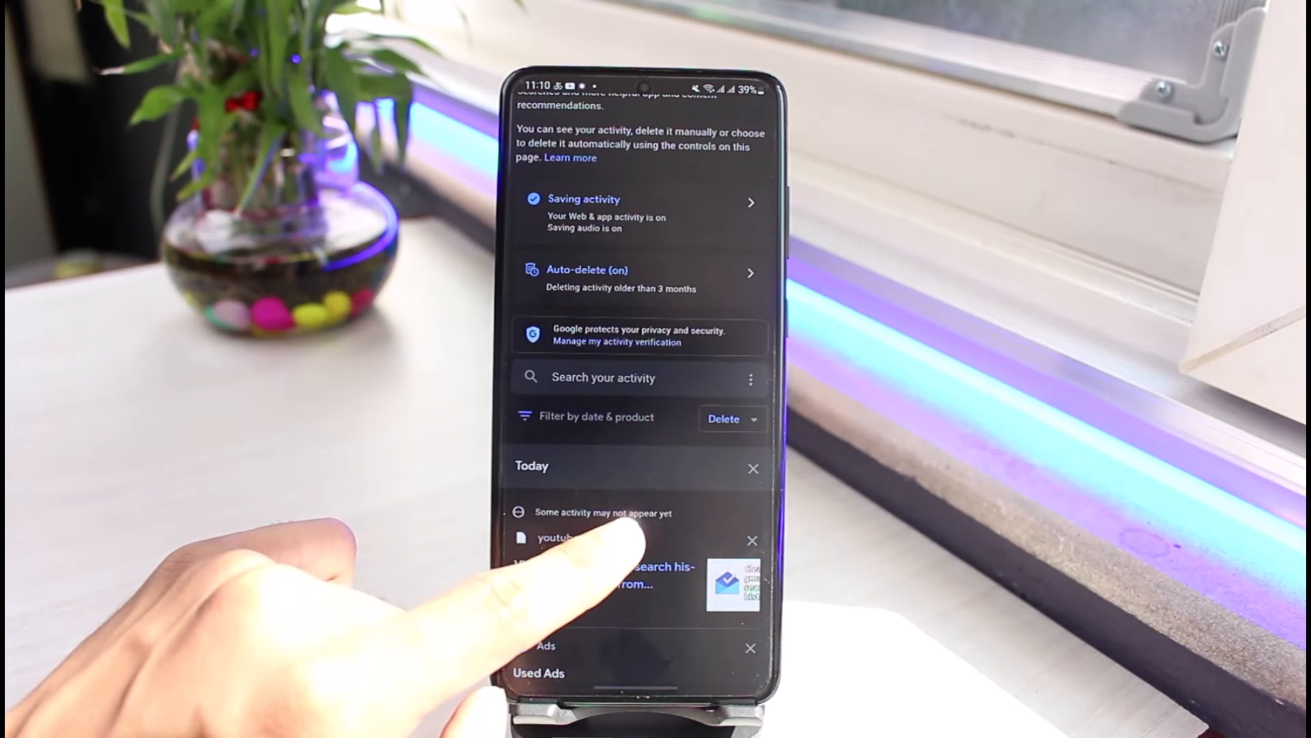
{"action": "scroll", "scroll_direction": "up", "scroll_amount": 3}
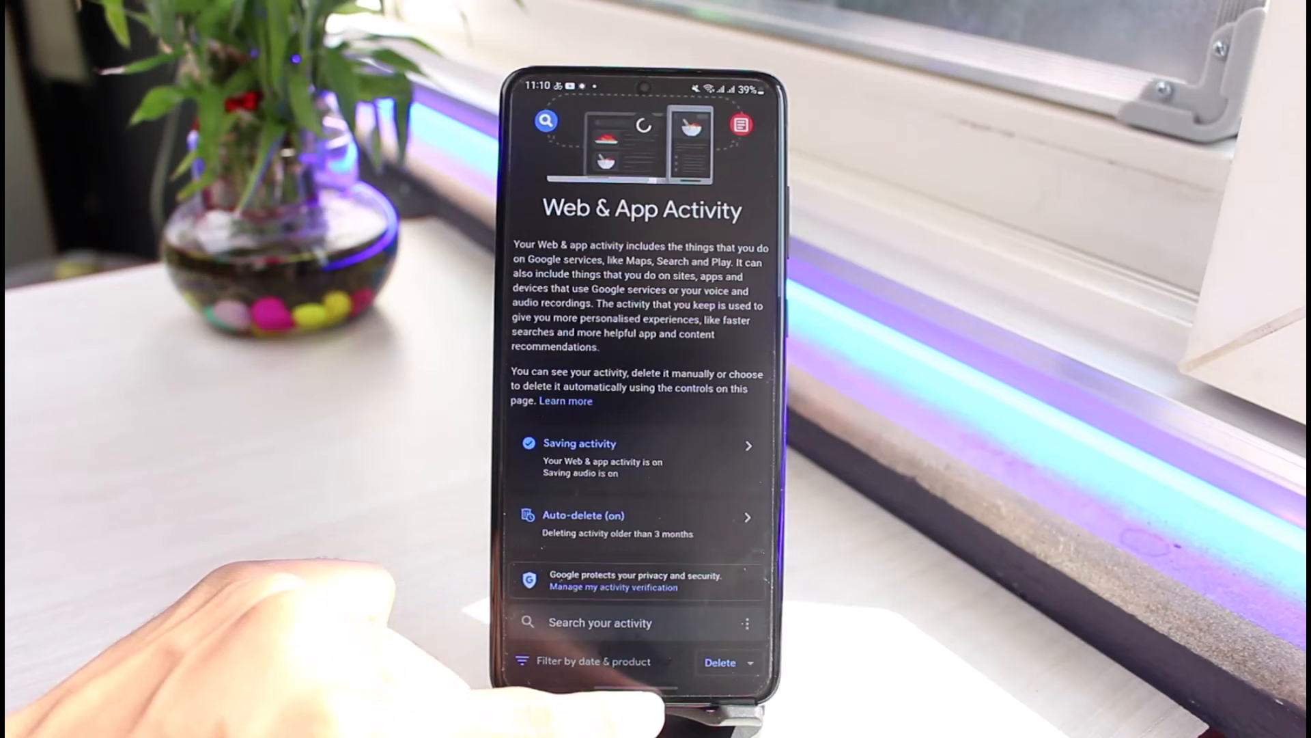